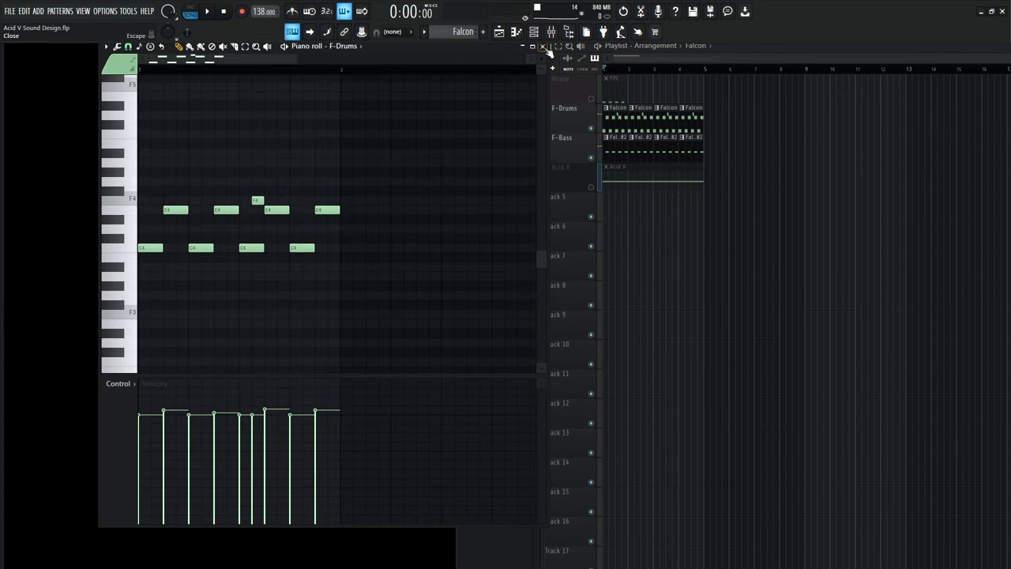
# Step: Close the F-Drums piano roll window to bring Acid V's sequencer into view
pyautogui.click(564, 167)
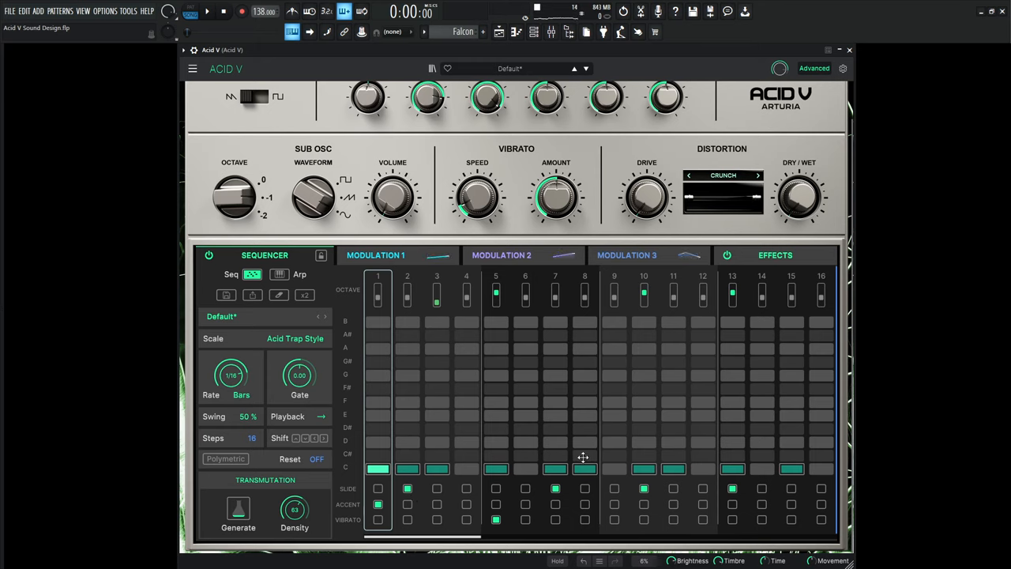
# Step: Generate a new denser Acid V sequence with C# on steps 8 and 16 and more slides
pyautogui.click(584, 457)
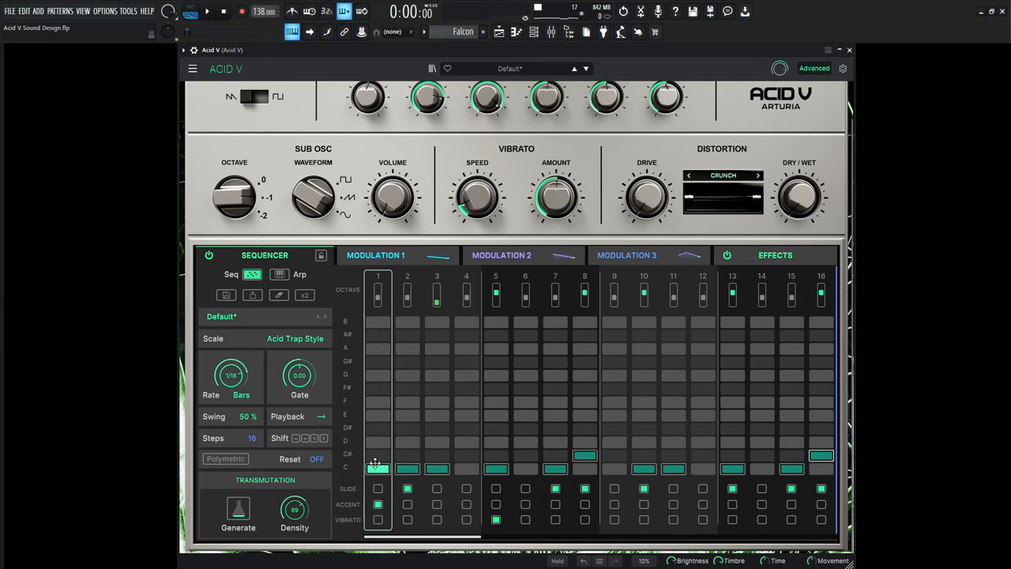
pyautogui.click(378, 466)
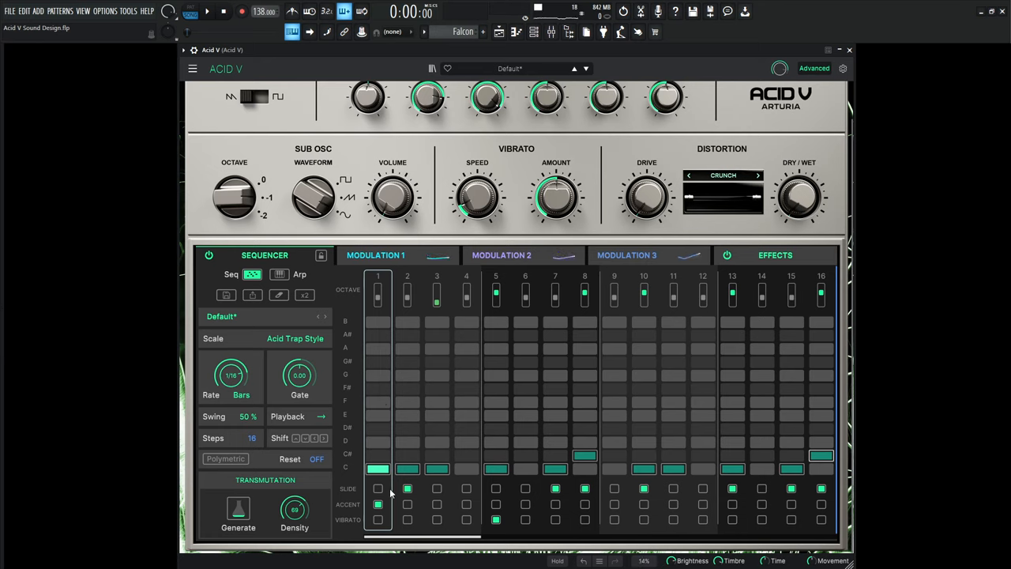
pyautogui.moveTo(632, 373)
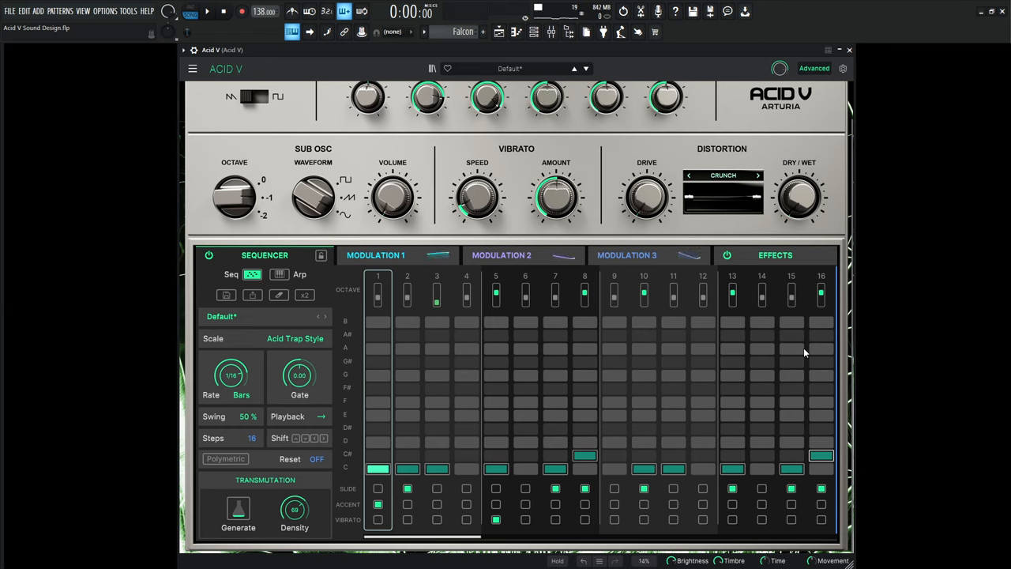
# Step: Enable Acid V's Polymetric sequencer mode and start playback to audition the pattern
pyautogui.click(225, 459)
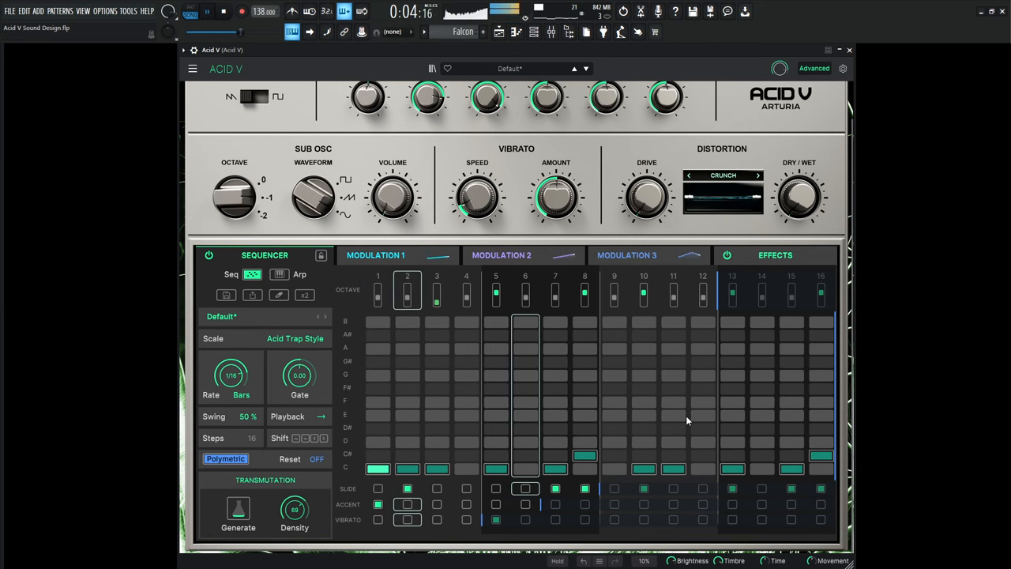
pyautogui.click(223, 11)
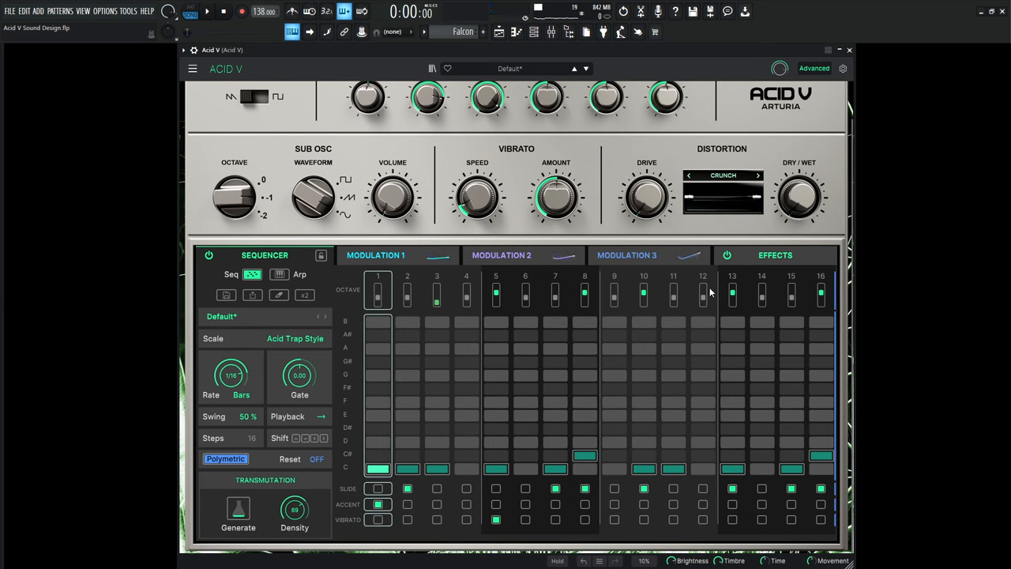
pyautogui.moveTo(614, 296); pyautogui.dragTo(614, 292)
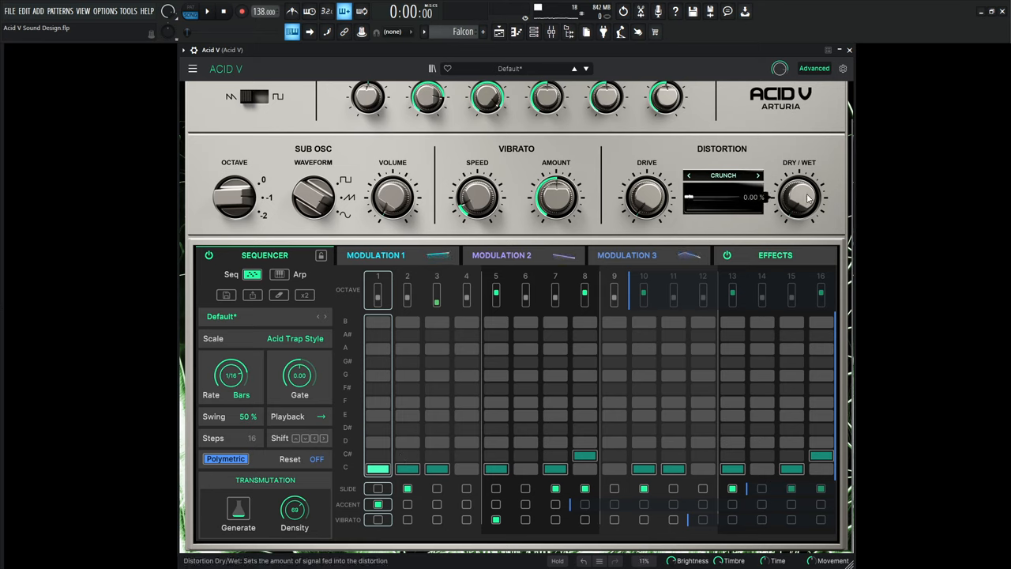
# Step: Set Acid V's distortion algorithm to Tube and raise its drive
pyautogui.click(757, 175)
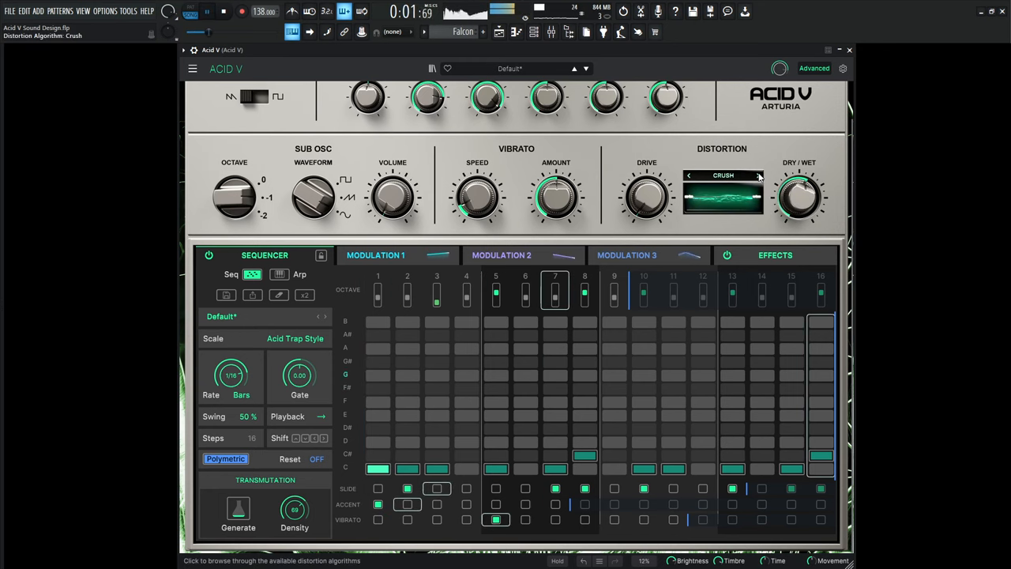
pyautogui.click(756, 175)
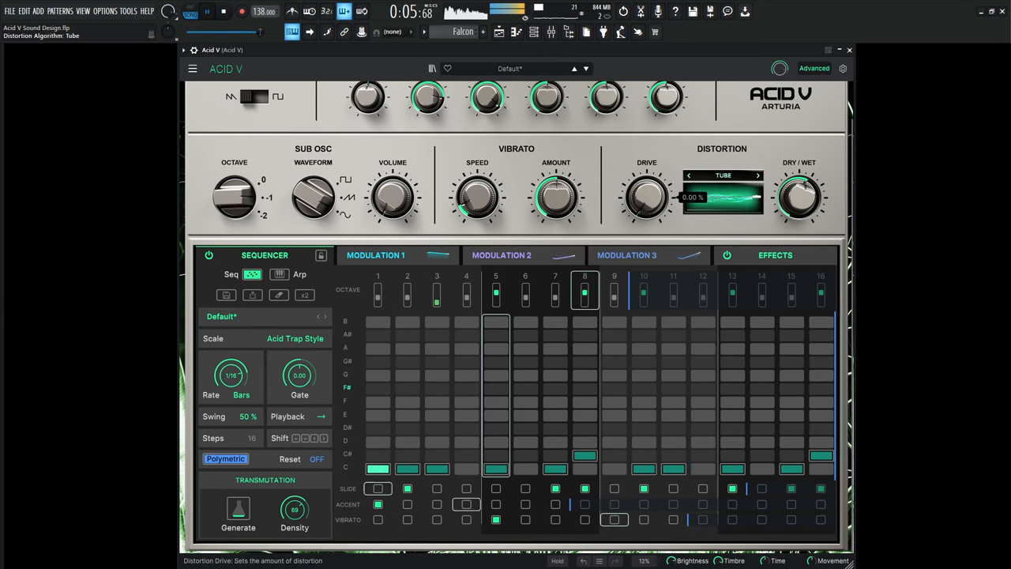
pyautogui.moveTo(647, 196); pyautogui.dragTo(647, 181)
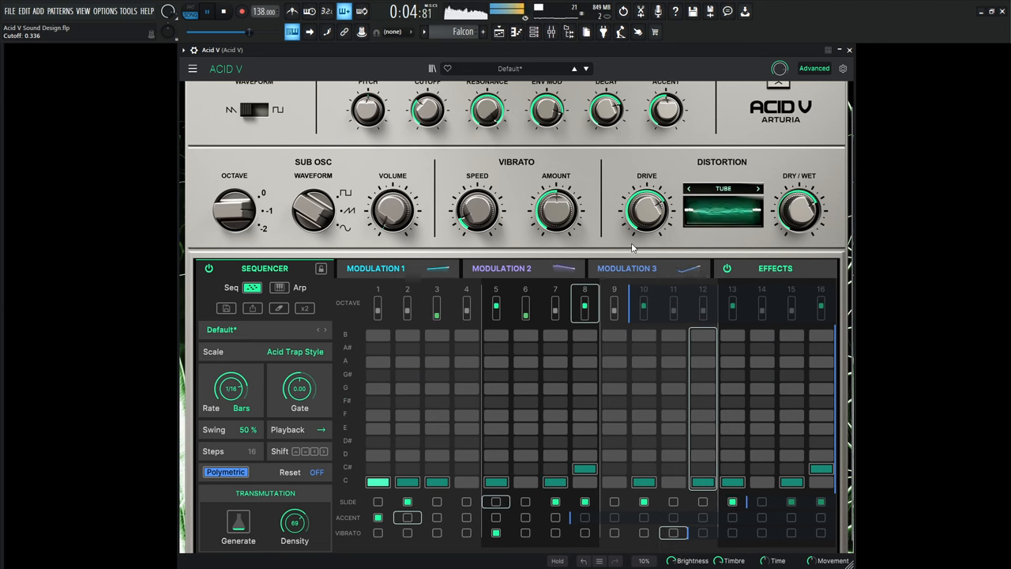
# Step: Shorten the gate to about −33% and modulate it with Modulation 1 at a 1/4 rate
pyautogui.moveTo(299, 387); pyautogui.dragTo(299, 395)
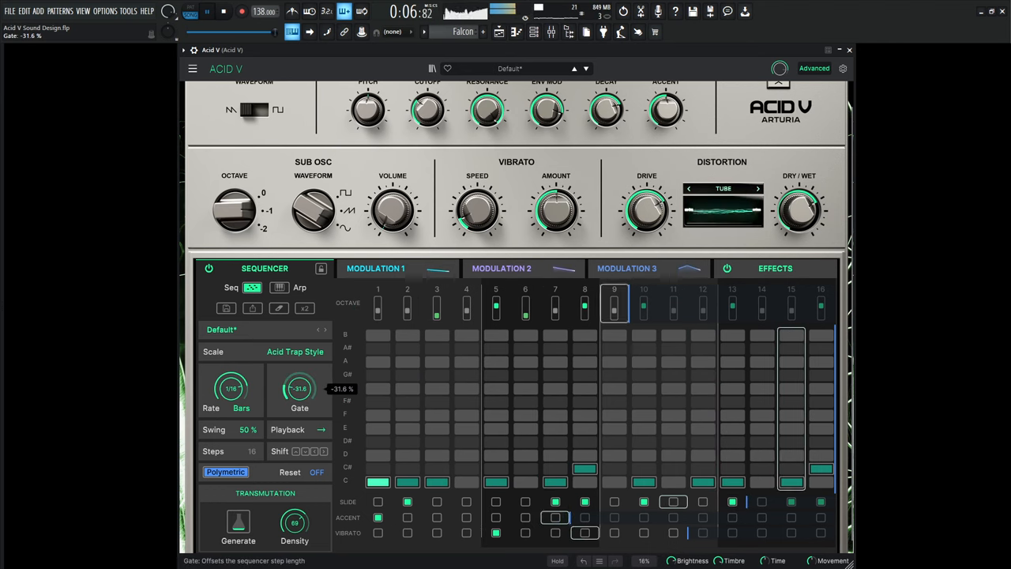
pyautogui.moveTo(299, 387); pyautogui.dragTo(300, 411)
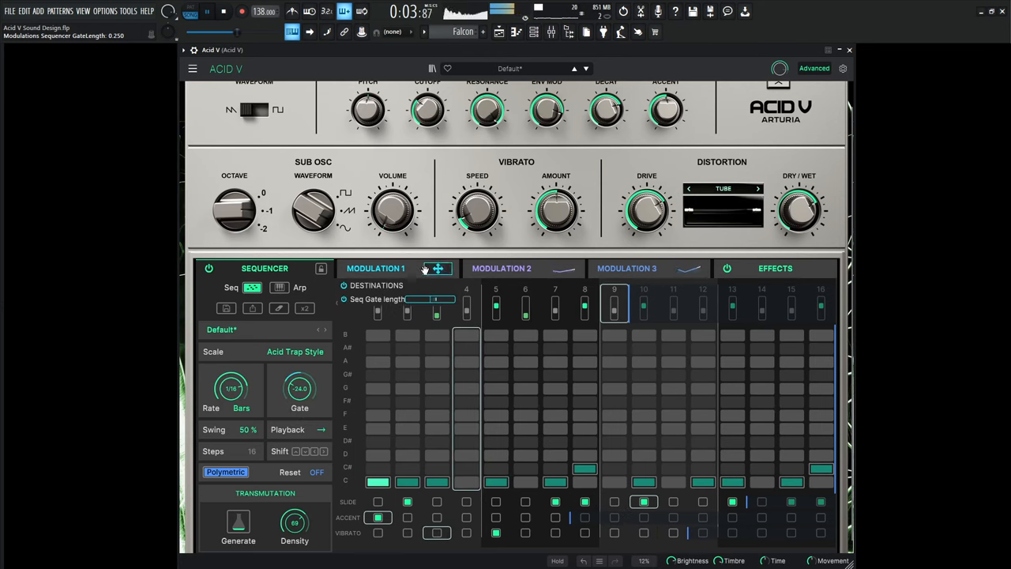
pyautogui.click(375, 268)
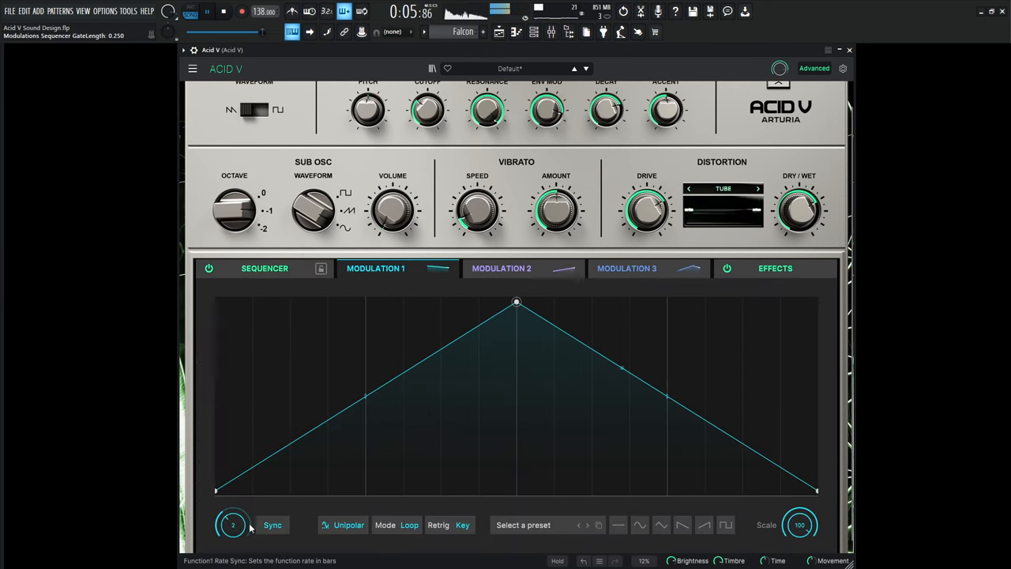
pyautogui.click(265, 268)
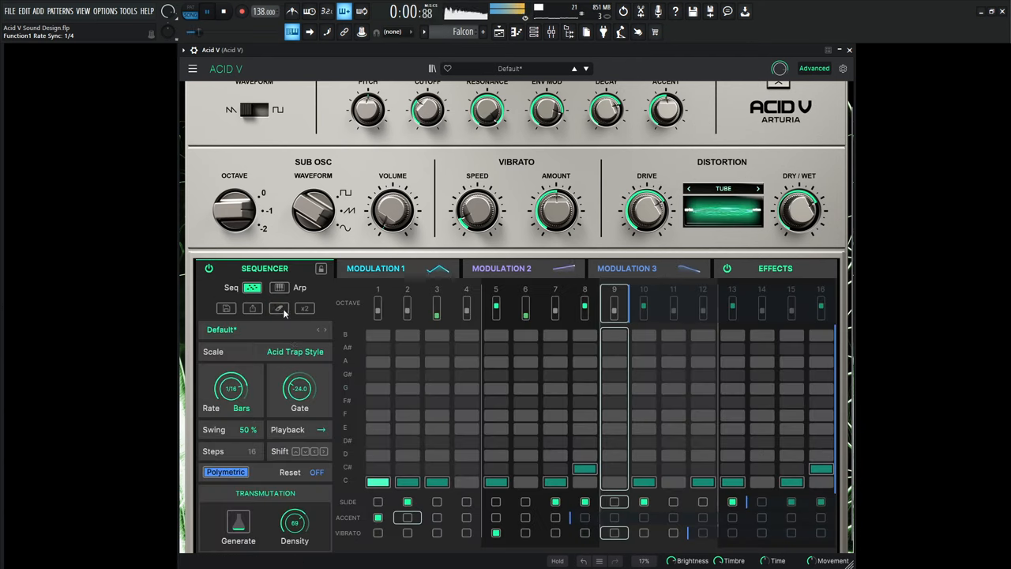
pyautogui.moveTo(299, 388); pyautogui.dragTo(299, 403)
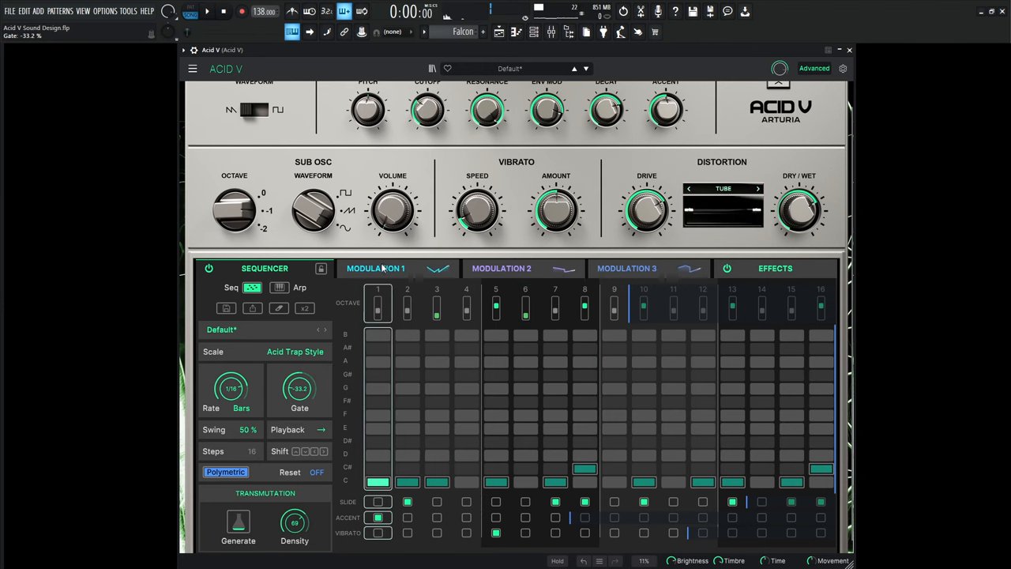
pyautogui.moveTo(299, 387)
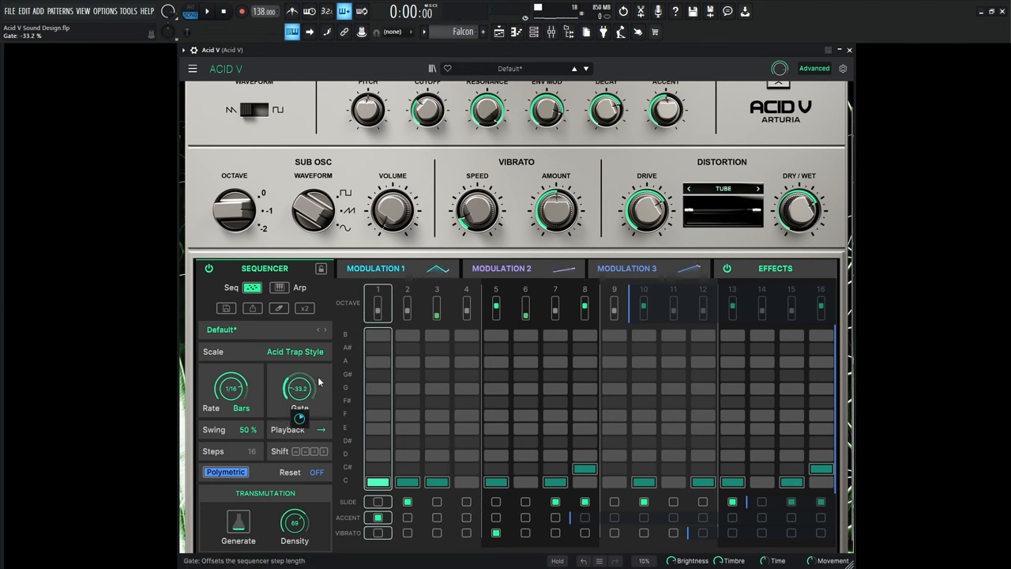
pyautogui.moveTo(318, 395)
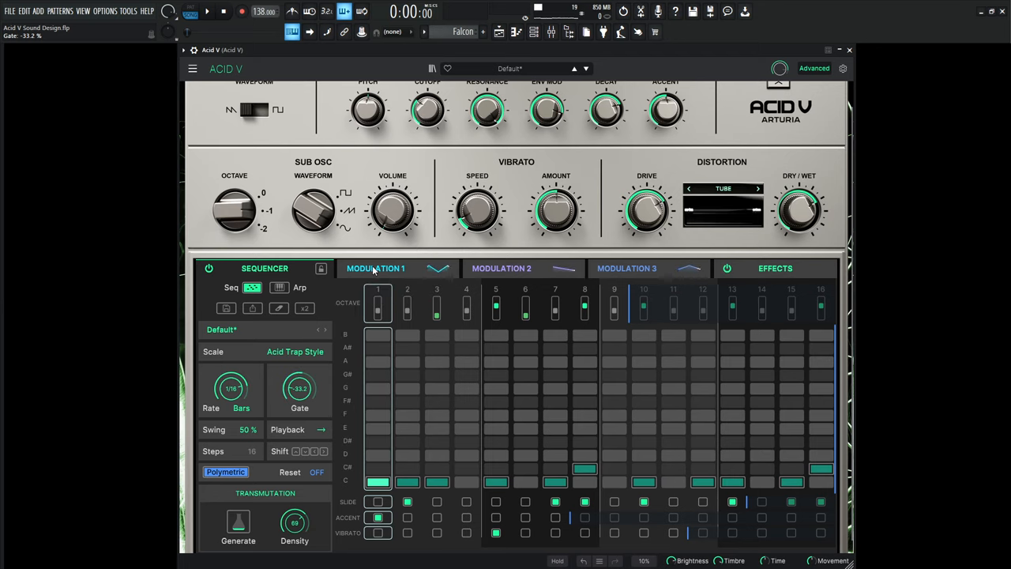
# Step: Bend Modulation 1's triangle into a curved rise and a decaying fall
pyautogui.click(376, 267)
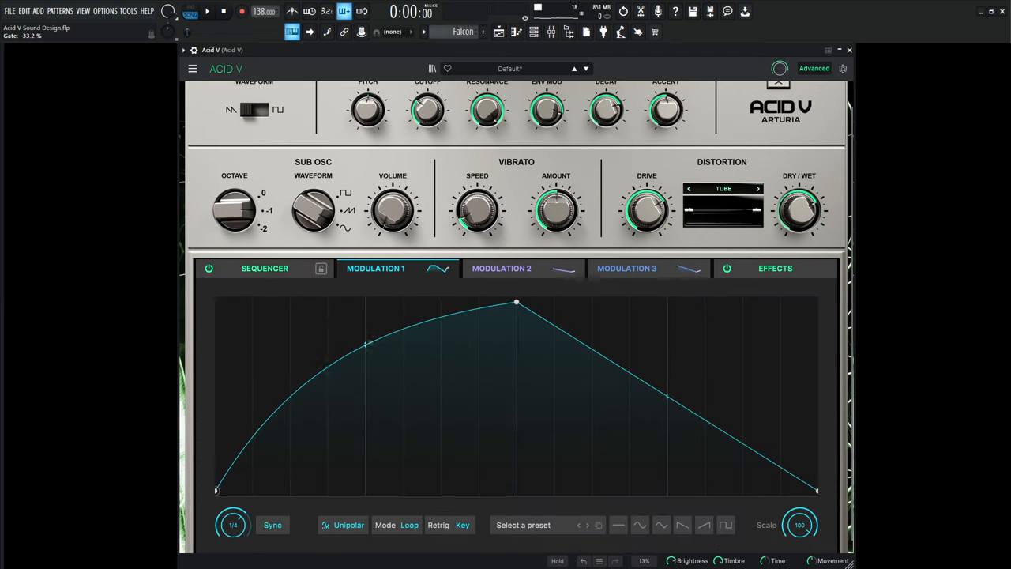
pyautogui.moveTo(668, 397); pyautogui.dragTo(668, 442)
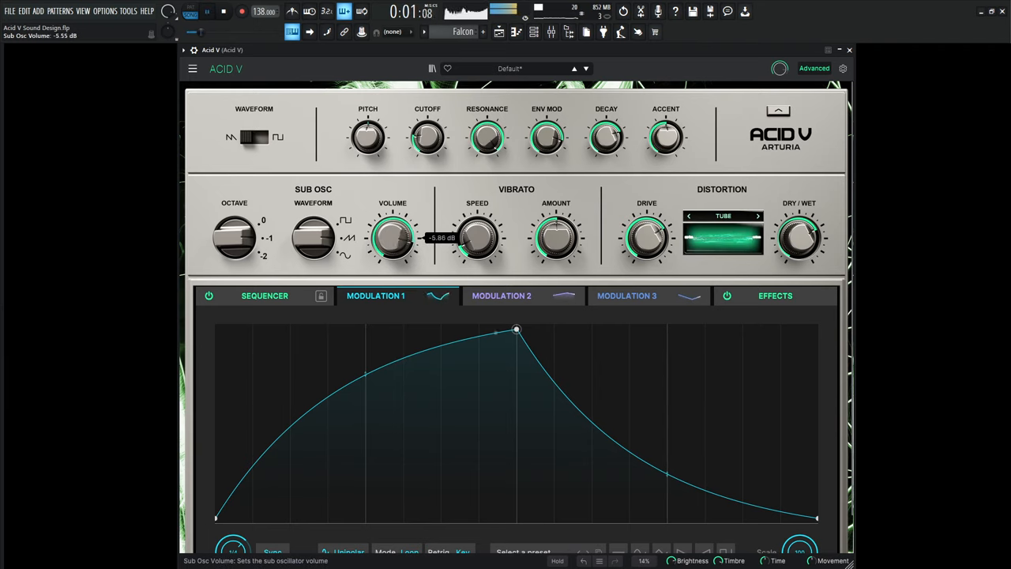
# Step: Lower the Sub Osc Volume knob to around −11 dB
pyautogui.moveTo(392, 237); pyautogui.dragTo(393, 213)
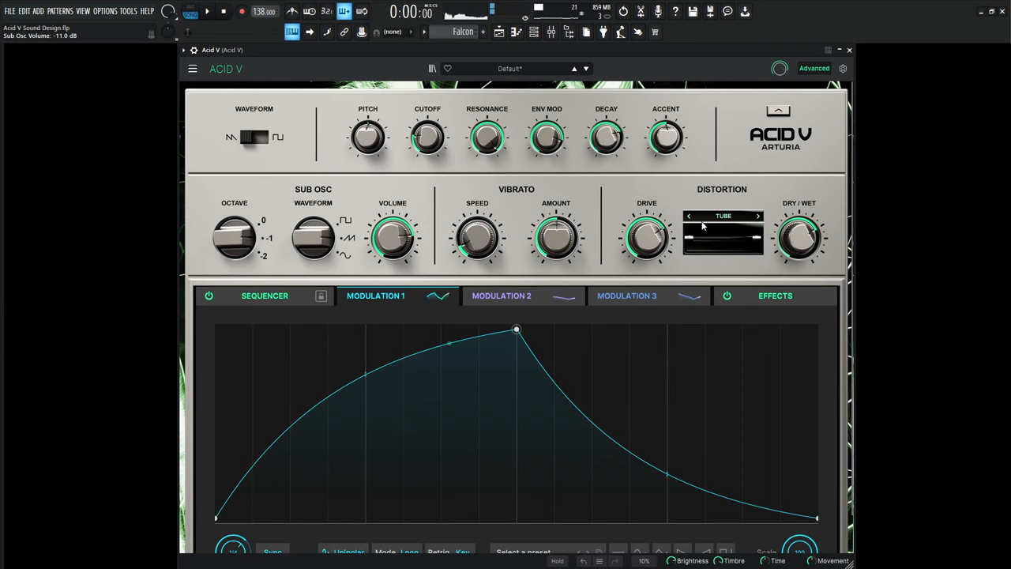
# Step: Mix Tape Echo in at about 19% and swap FX 2's Reverb for Chorus JUN-6
pyautogui.click(775, 295)
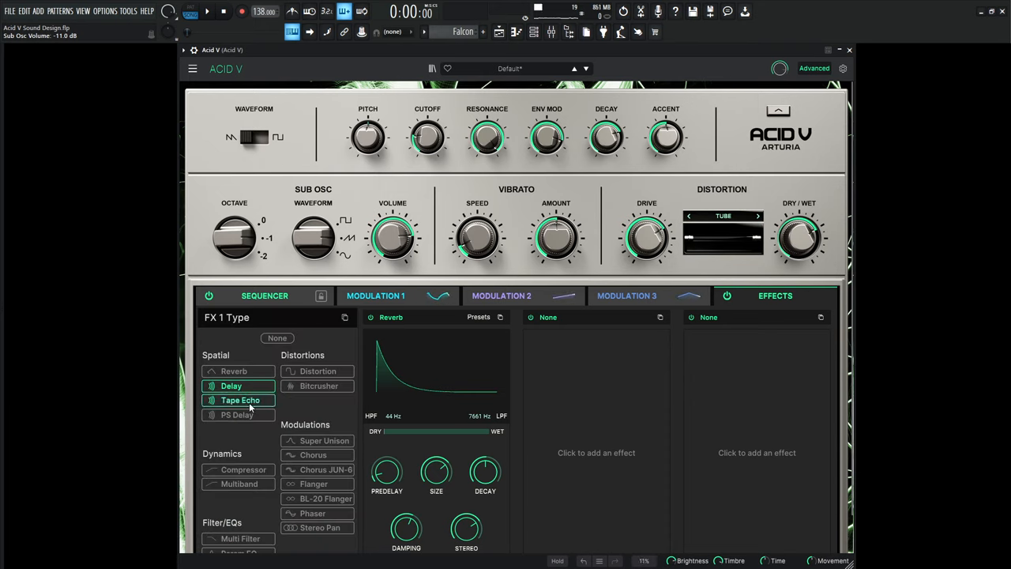
pyautogui.click(239, 400)
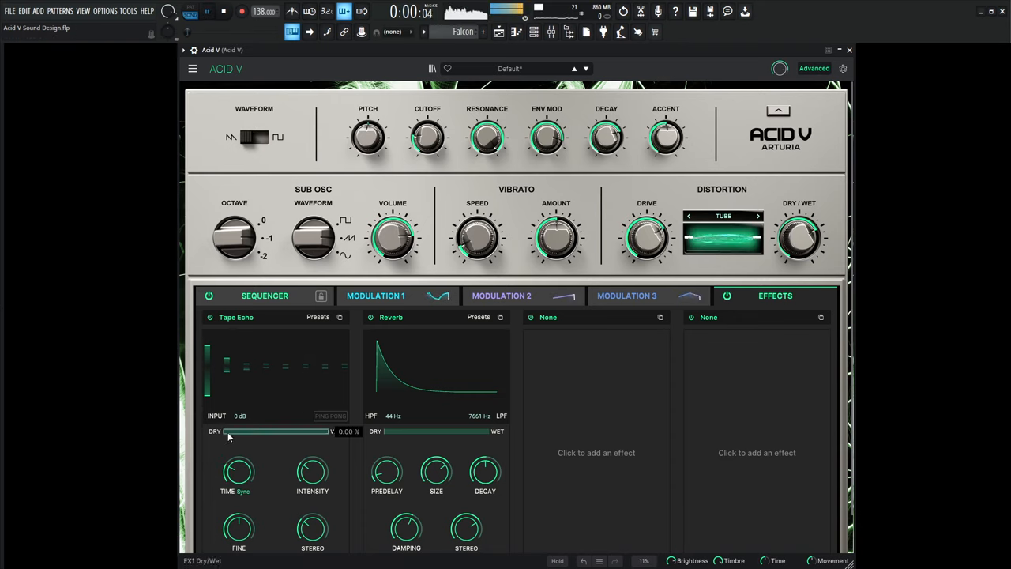
pyautogui.moveTo(227, 431); pyautogui.dragTo(237, 432)
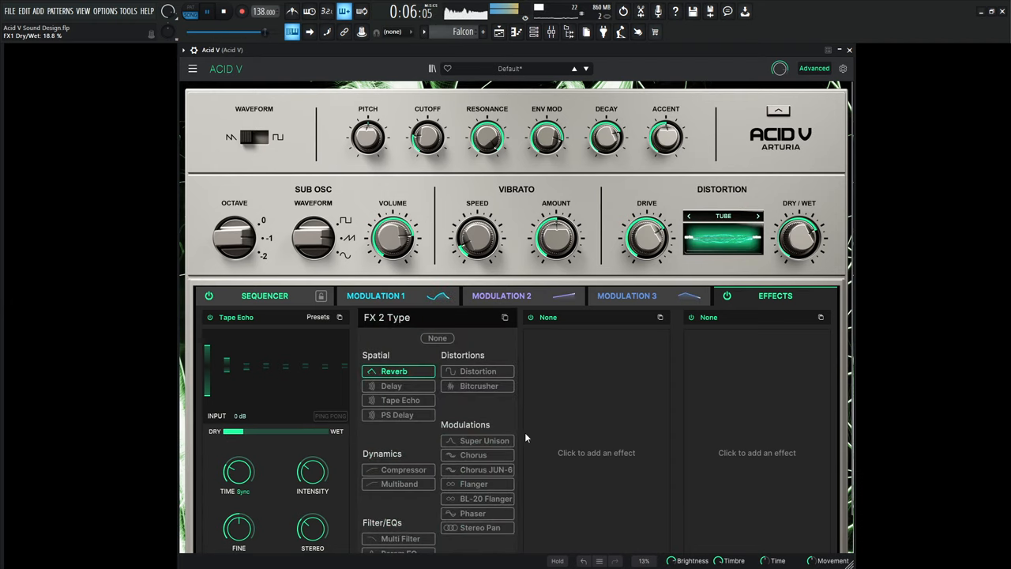
pyautogui.click(484, 469)
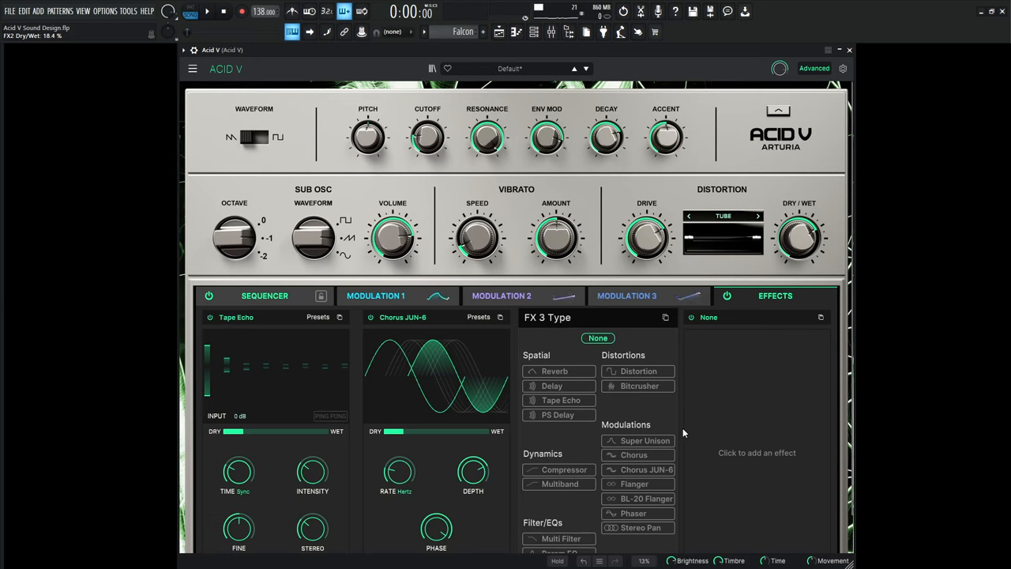
# Step: Load Super Unison into FX 3 and modulate its Dry/Wet with Modulation 2 at 0.45
pyautogui.click(643, 439)
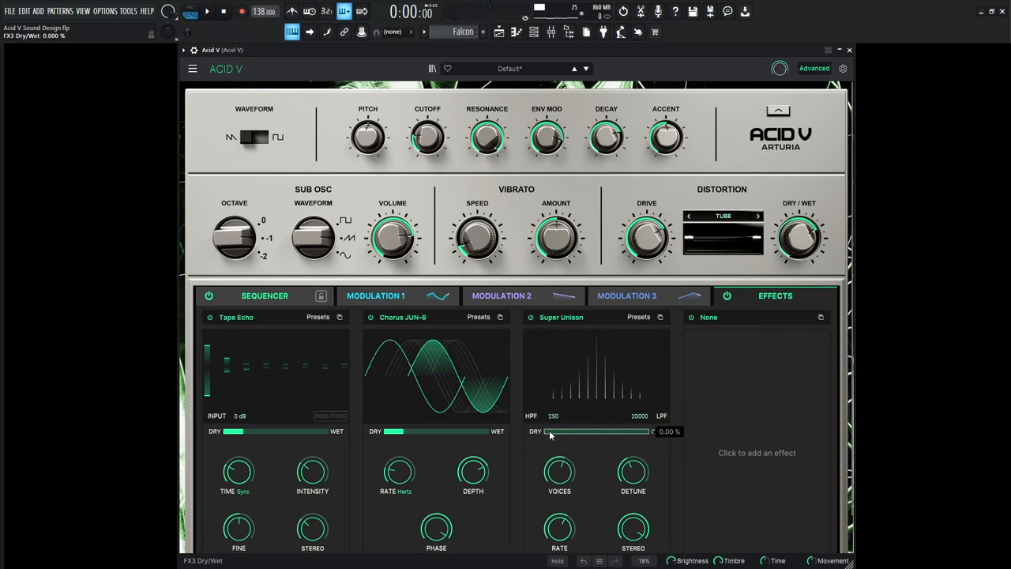
pyautogui.click(501, 296)
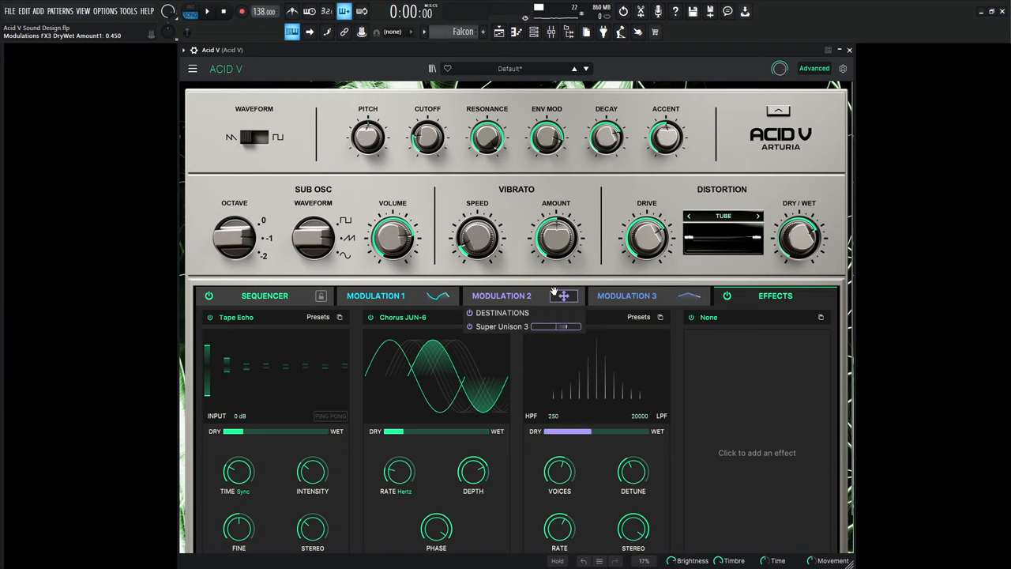
# Step: Dismiss the destinations popup and open the Modulation 2 shape editor
pyautogui.click(501, 296)
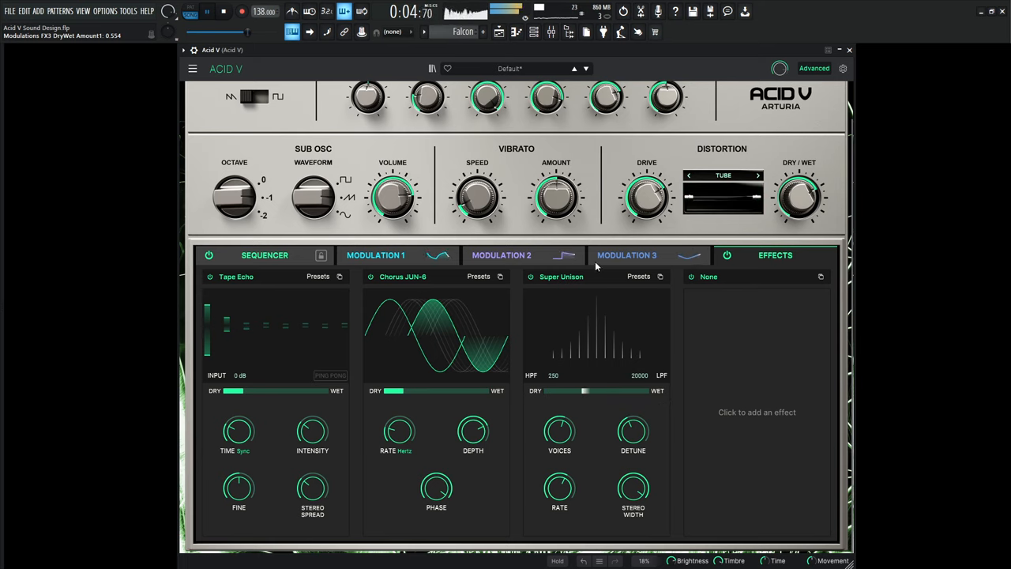
pyautogui.click(501, 254)
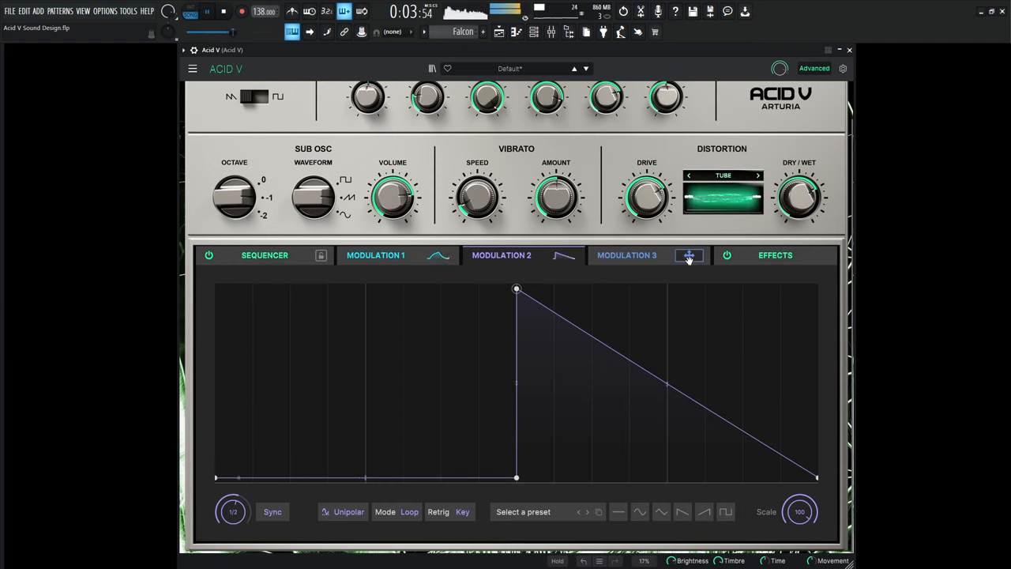
# Step: Load Stereo Pan into Acid V's empty FX 4 slot and set its amount to about 50%
pyautogui.click(775, 255)
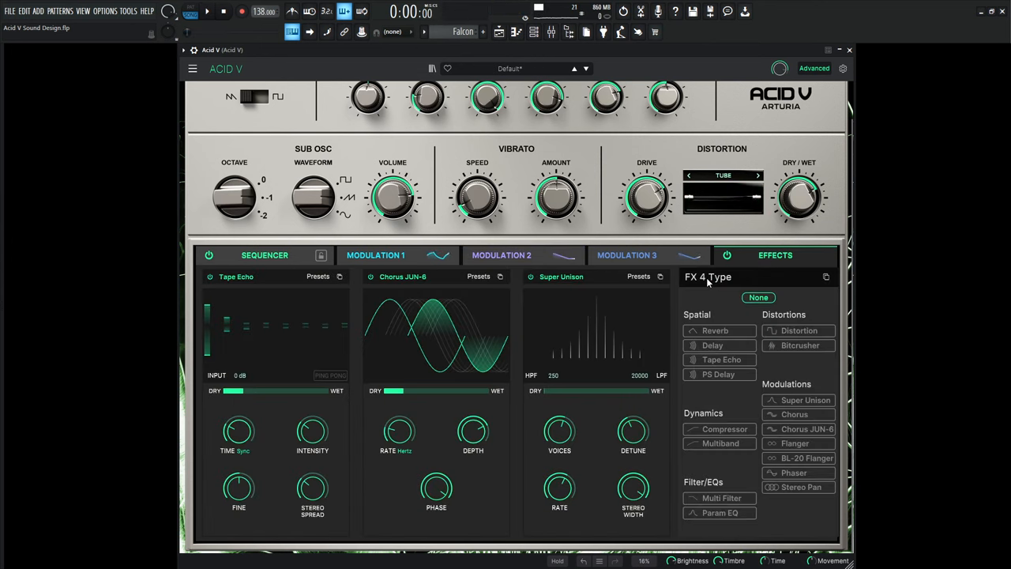
pyautogui.click(798, 488)
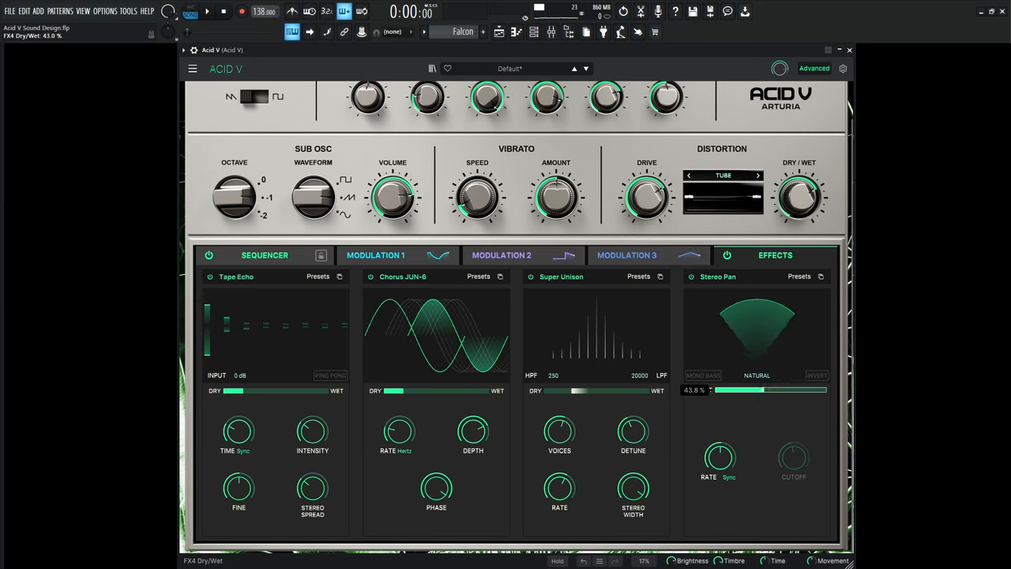
pyautogui.moveTo(734, 390); pyautogui.dragTo(778, 394)
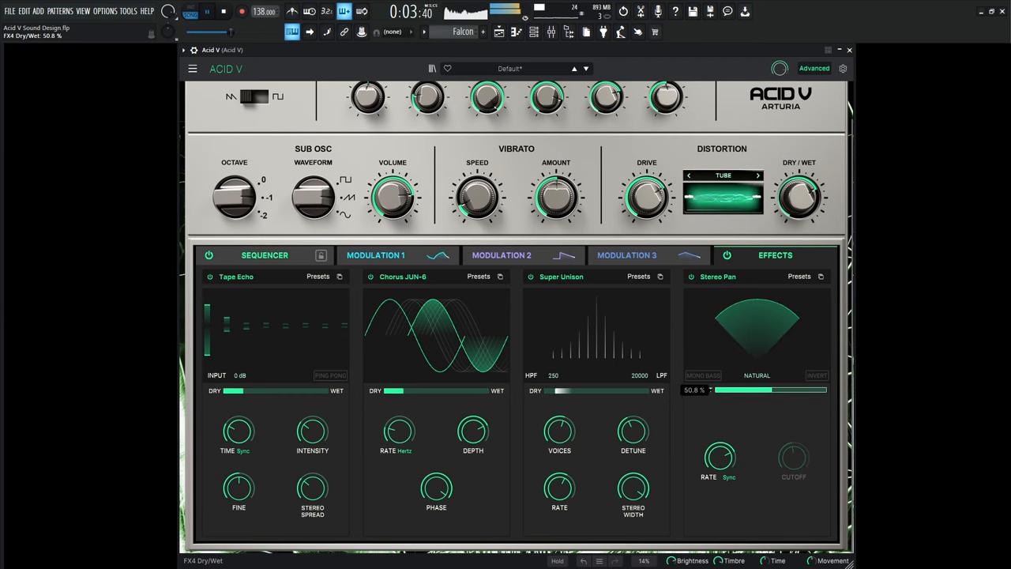
pyautogui.moveTo(762, 390); pyautogui.dragTo(739, 390)
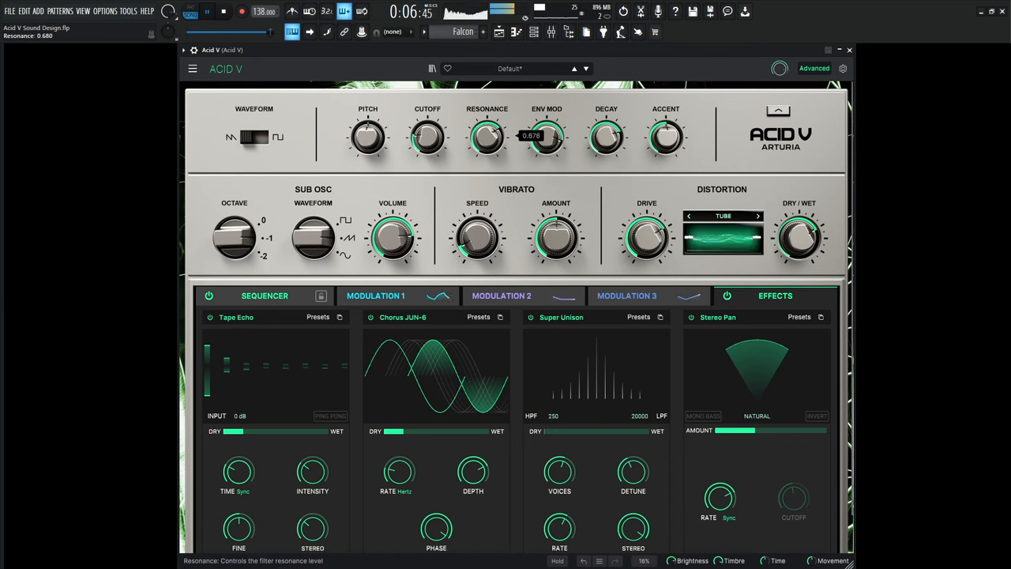
# Step: Raise Acid V's filter Resonance knob to about 0.68
pyautogui.moveTo(487, 137); pyautogui.dragTo(487, 119)
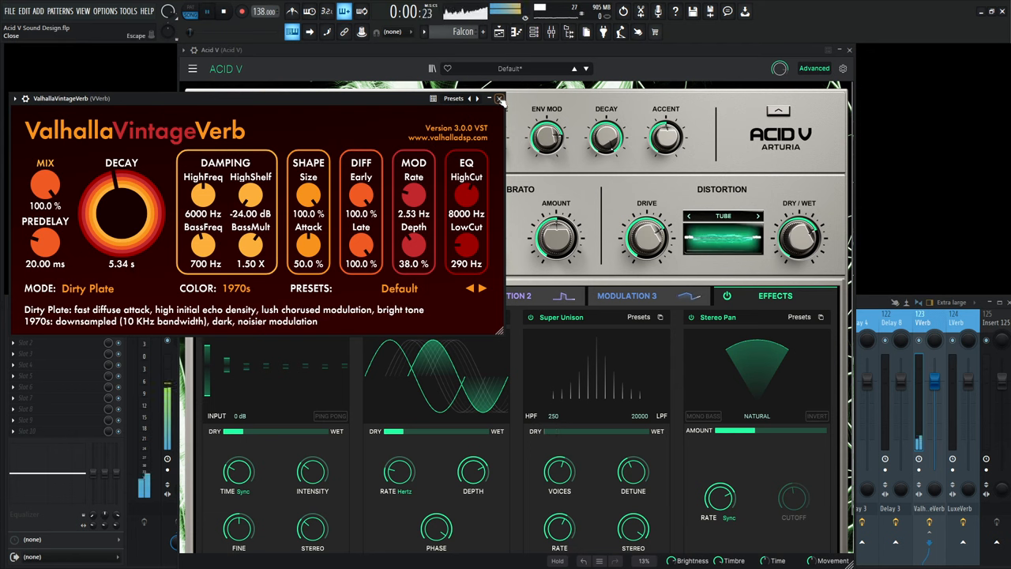
# Step: Close the Valhalla VintageVerb window after checking its Dirty Plate, 1970s settings
pyautogui.click(497, 98)
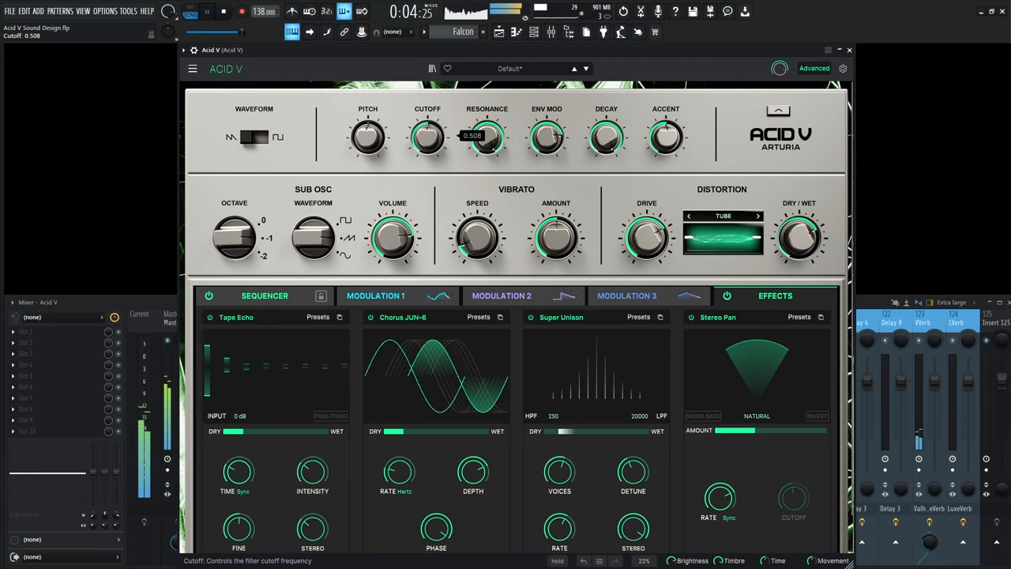
# Step: Show the full mixer with Acid V on insert 4 beside the delay and reverb sends
pyautogui.moveTo(427, 137); pyautogui.dragTo(428, 158)
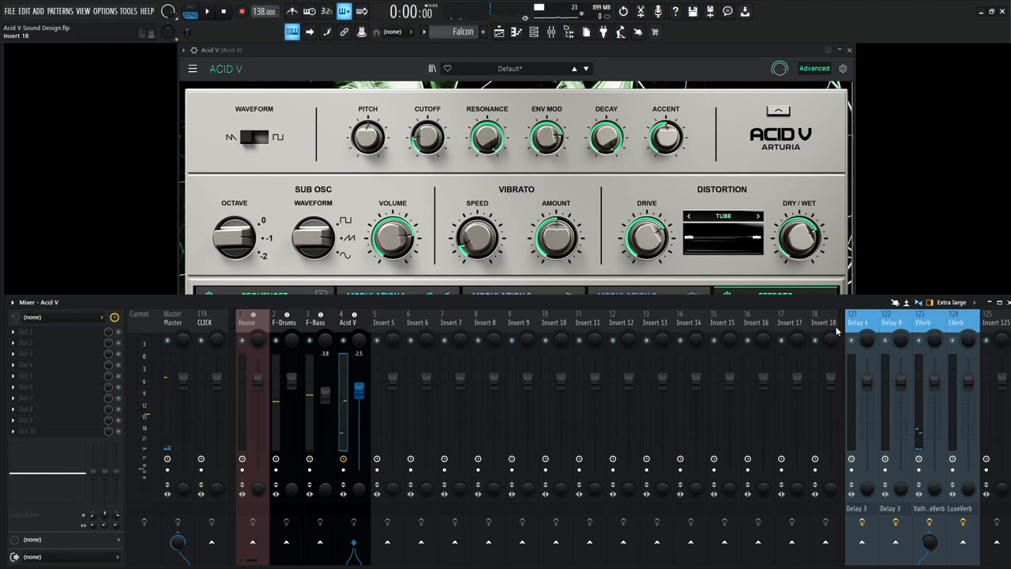
# Step: Bring the Acid V plugin window back in front of the mixer
pyautogui.click(774, 295)
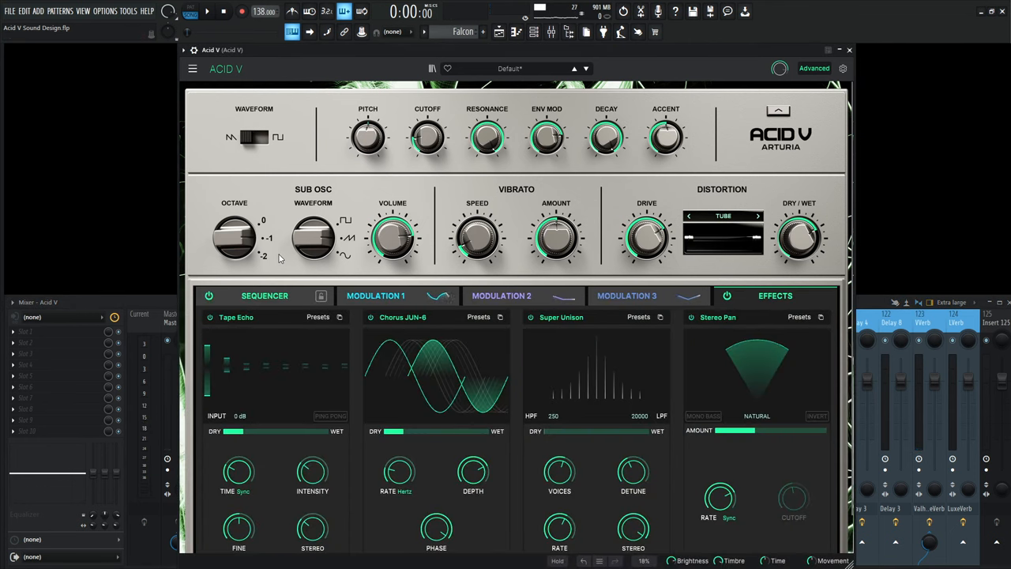
pyautogui.moveTo(390, 248)
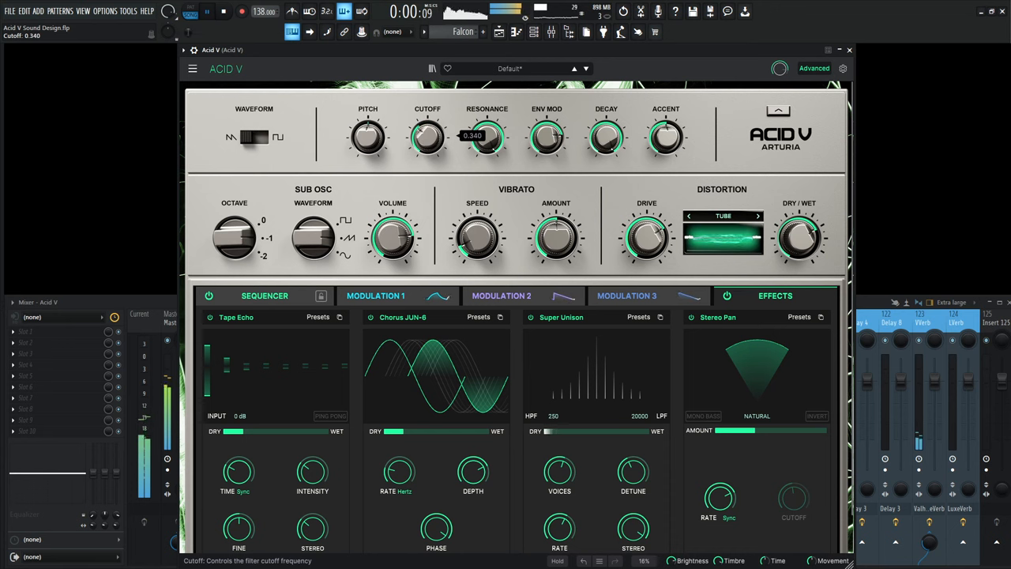
pyautogui.click(627, 295)
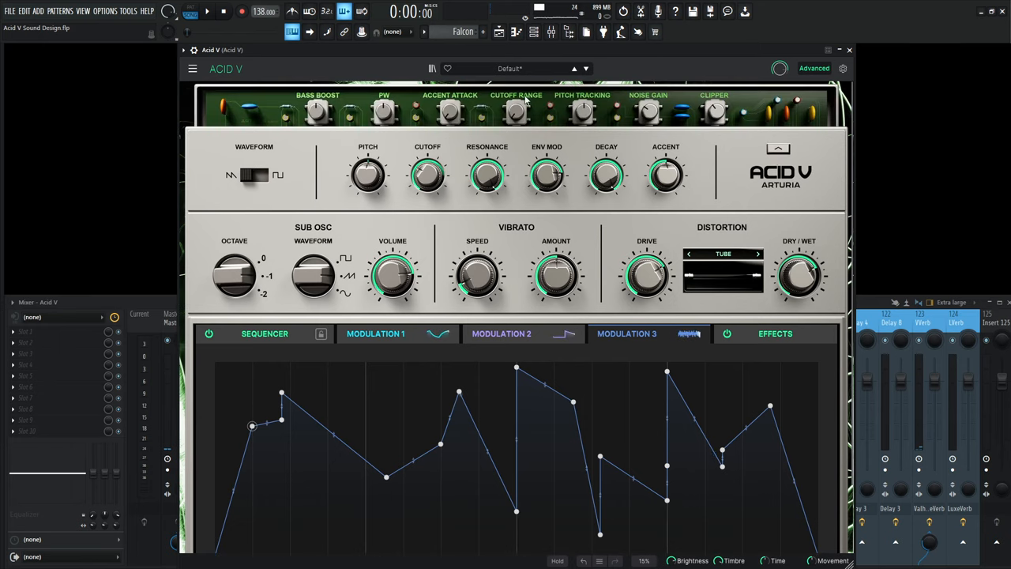
pyautogui.moveTo(516, 116)
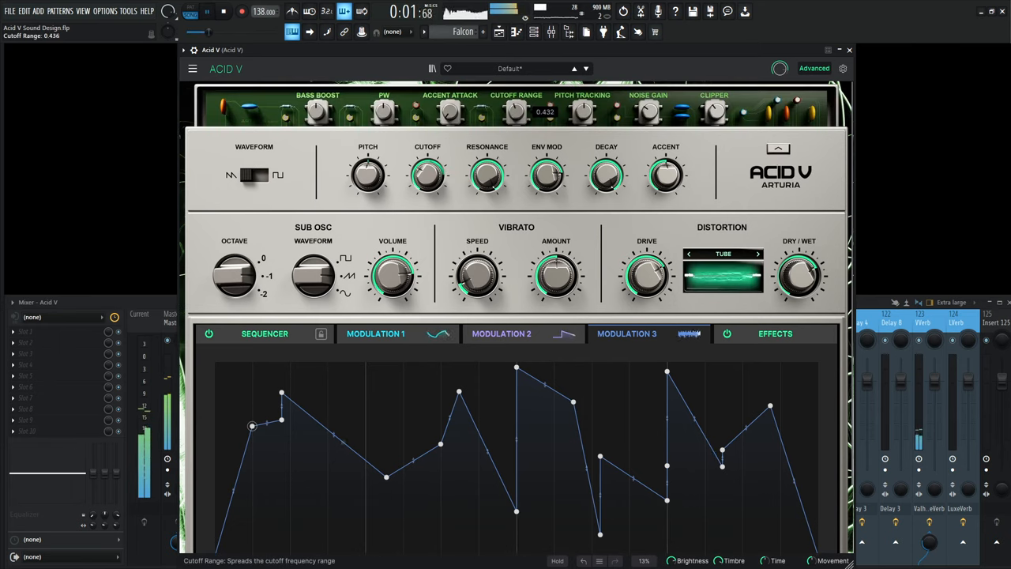
# Step: Route Modulation 3 to Cutoff with about 0.43 range, then set base cutoff to 0.22
pyautogui.moveTo(427, 173); pyautogui.dragTo(427, 198)
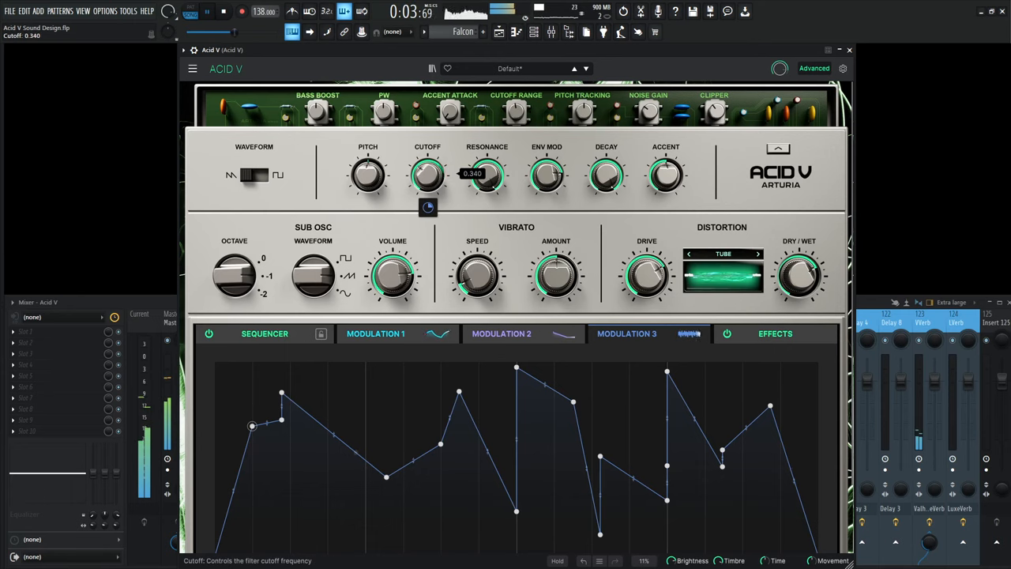
pyautogui.moveTo(427, 174); pyautogui.dragTo(427, 166)
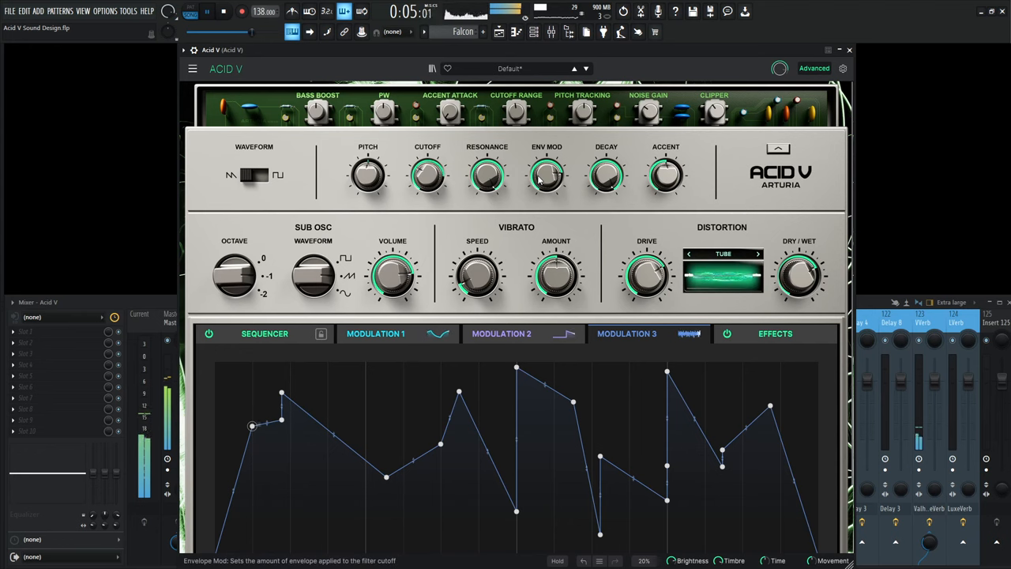
pyautogui.moveTo(428, 173); pyautogui.dragTo(428, 189)
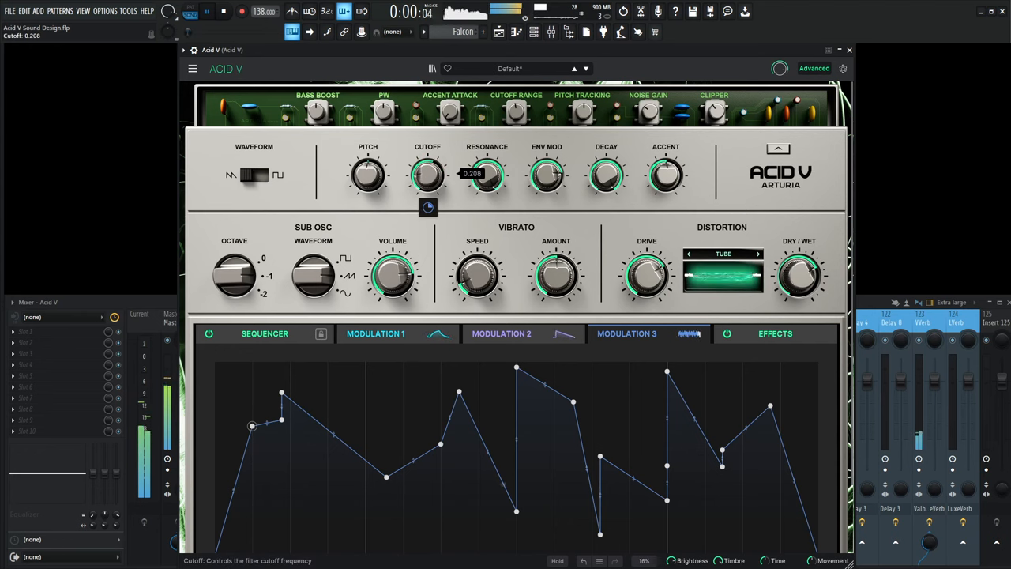
pyautogui.moveTo(427, 174); pyautogui.dragTo(427, 167)
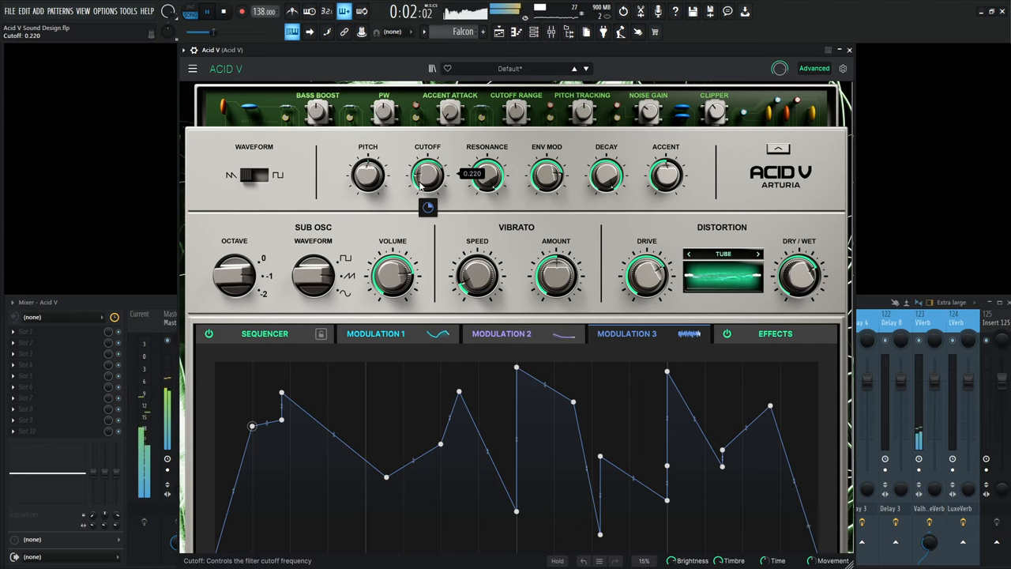